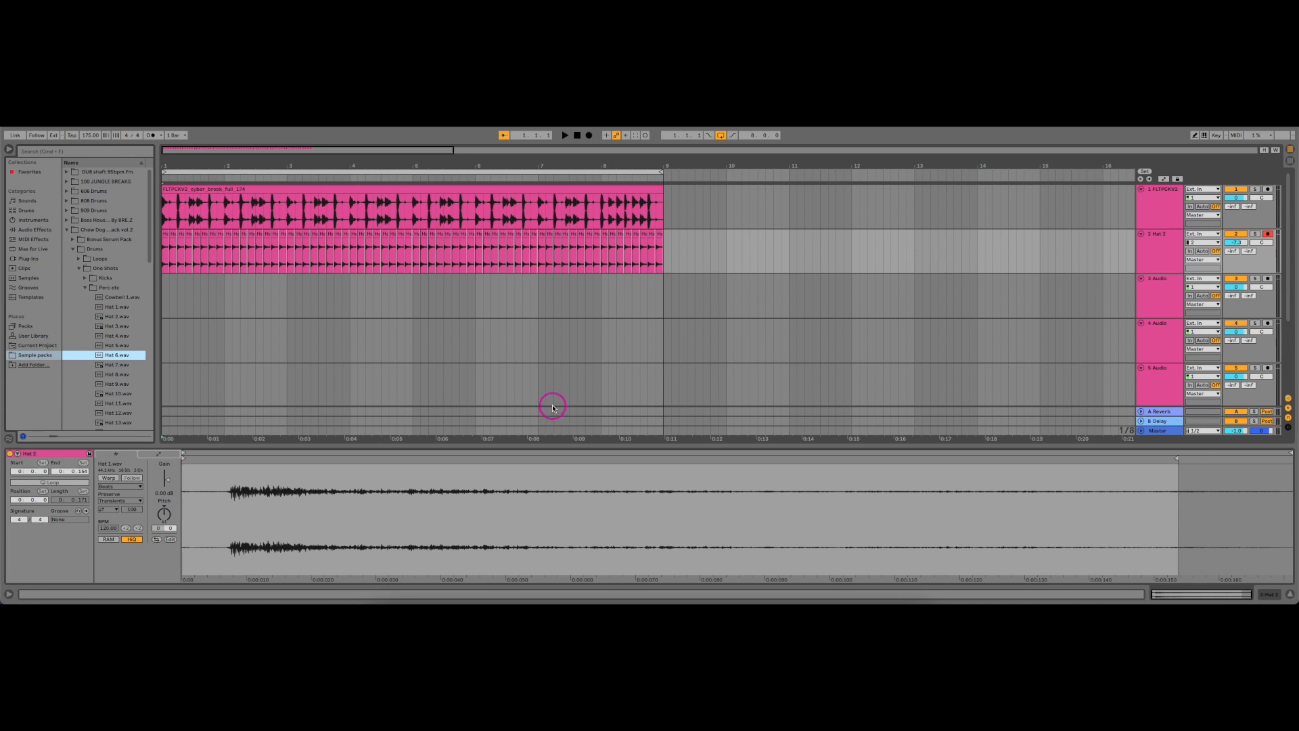
{"action": "mouse_move", "coordinate": [546, 400]}
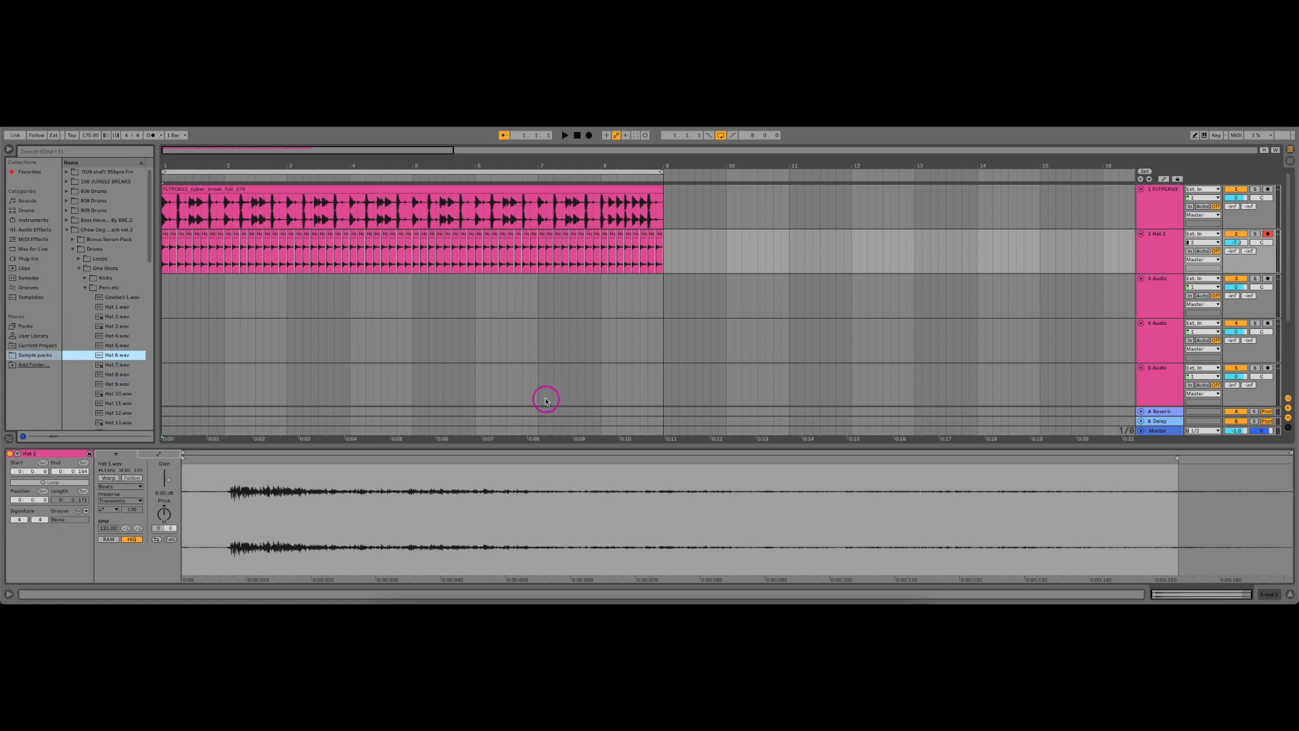
{"action": "mouse_move", "coordinate": [531, 388]}
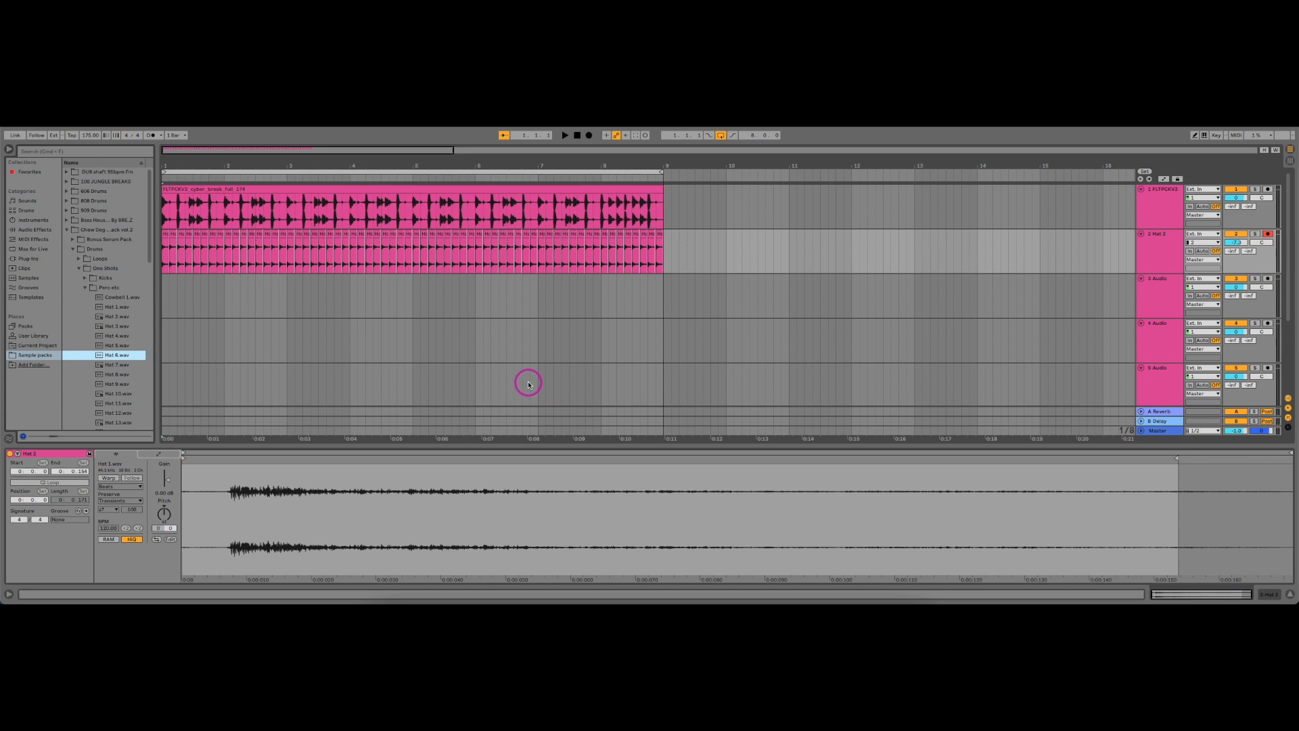
{"action": "mouse_move", "coordinate": [523, 361]}
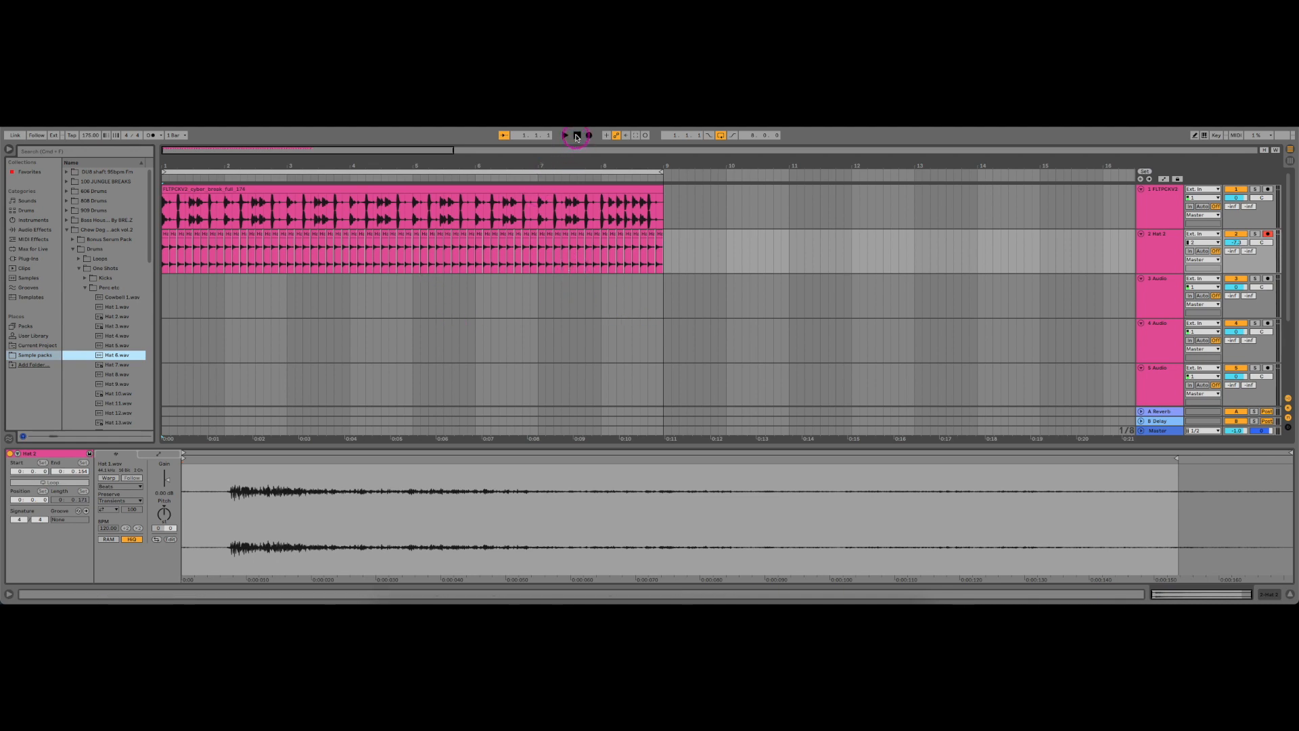
Play the breakbeat with the original hi-hat clips, then stop playback
{"action": "left_click", "coordinate": [564, 135]}
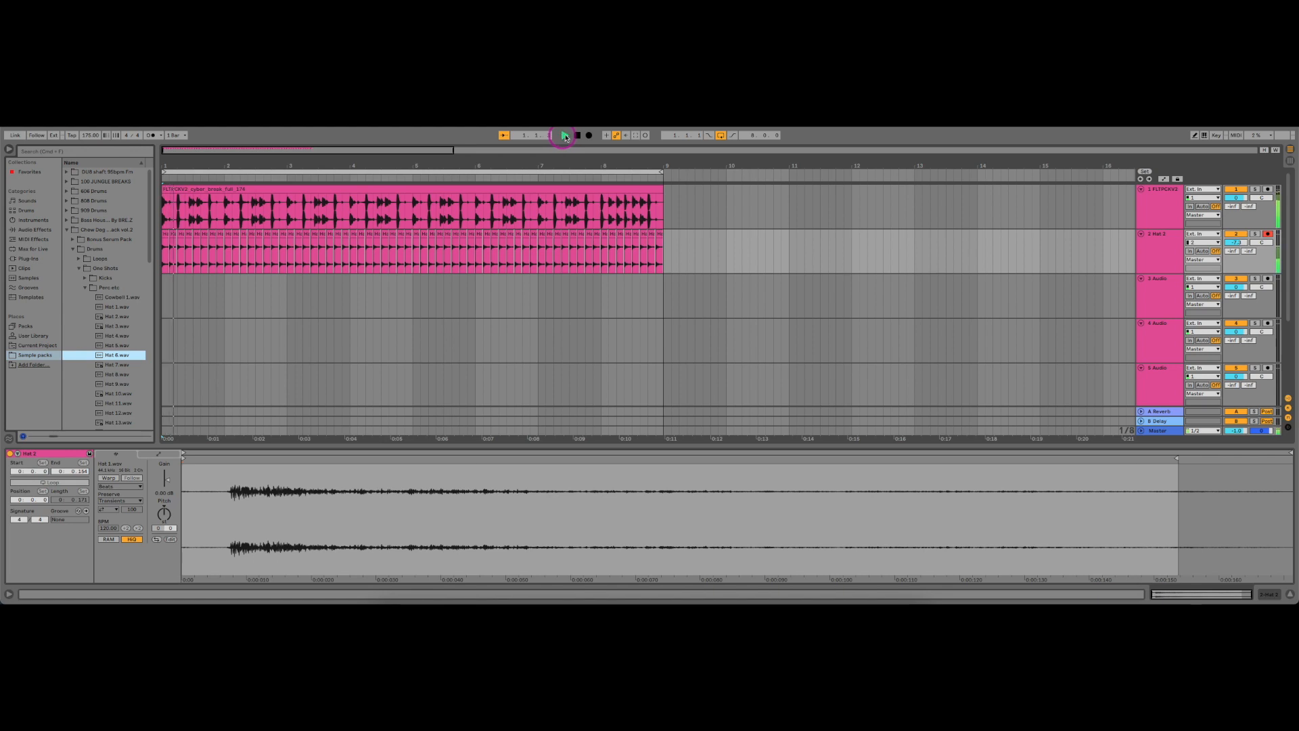
{"action": "left_click", "coordinate": [564, 135]}
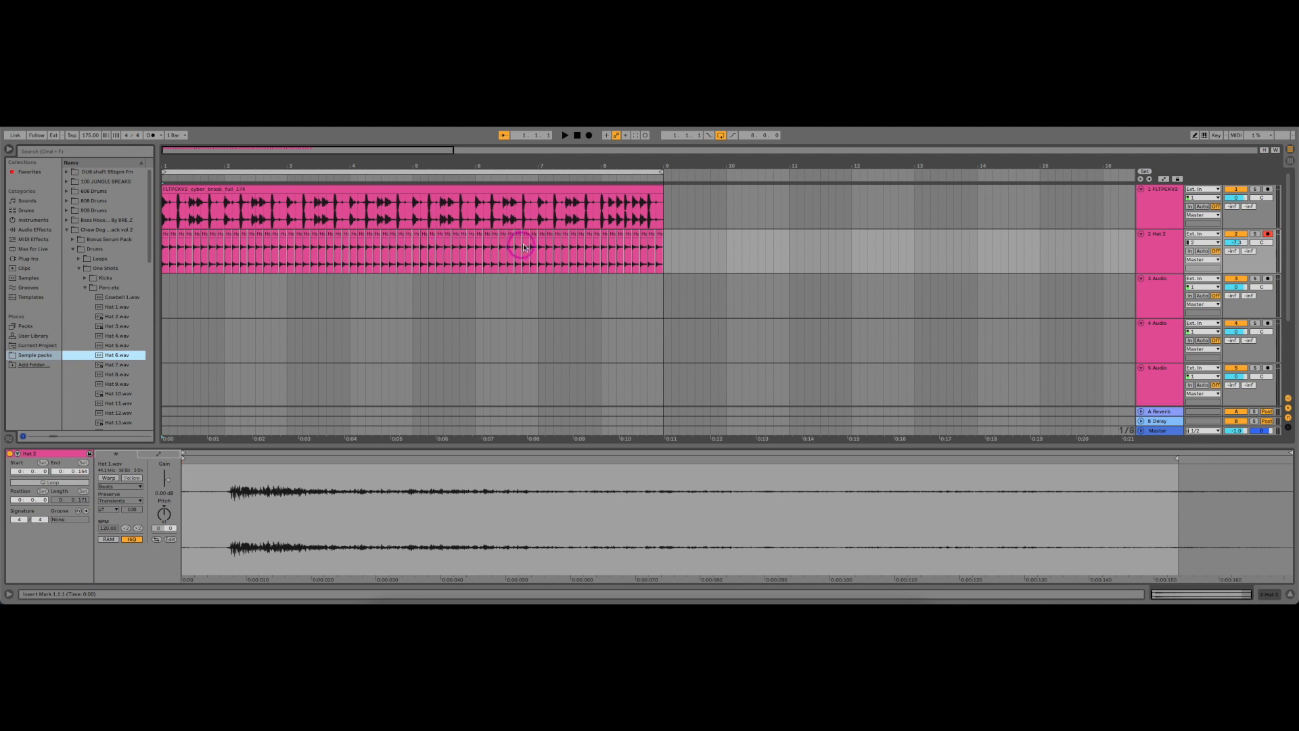
{"action": "mouse_move", "coordinate": [538, 247]}
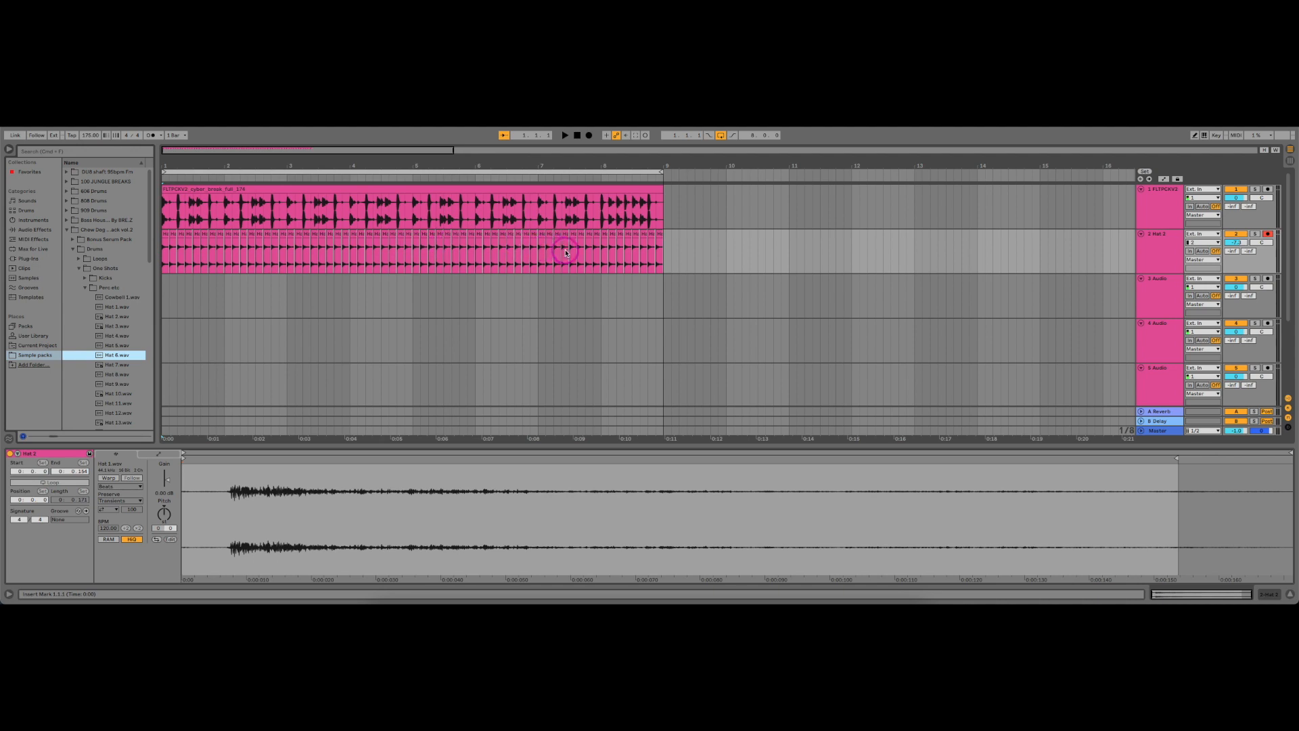
{"action": "mouse_move", "coordinate": [466, 263]}
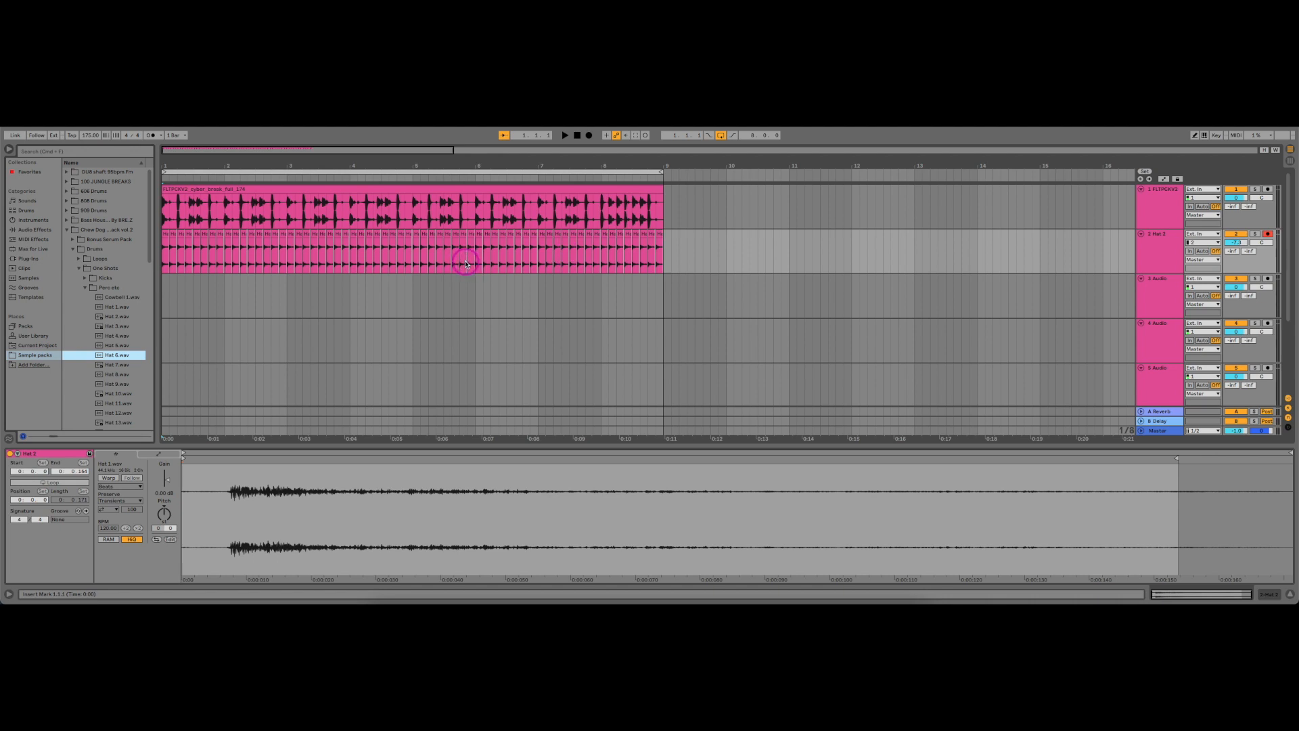
{"action": "mouse_move", "coordinate": [300, 300]}
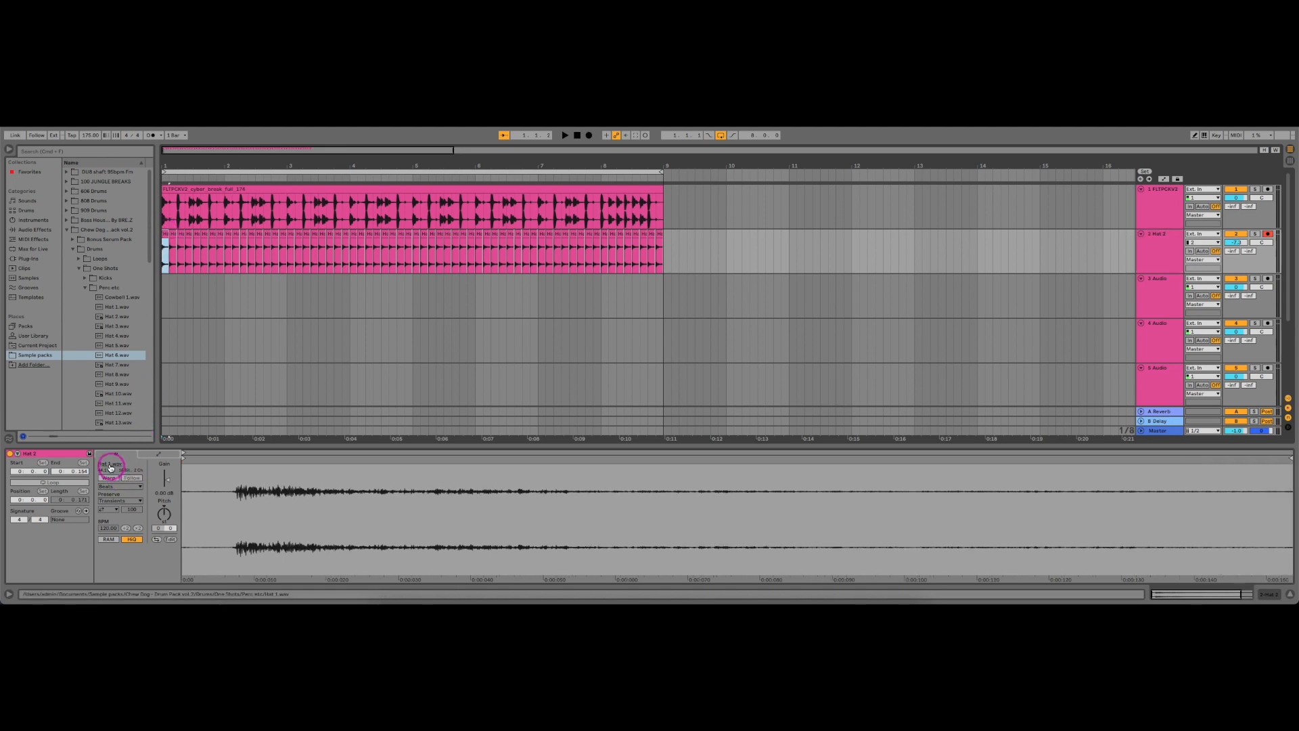
Open Manage Sample File for the Hat 1 sample from the clip's sample name
{"action": "left_click", "coordinate": [115, 306]}
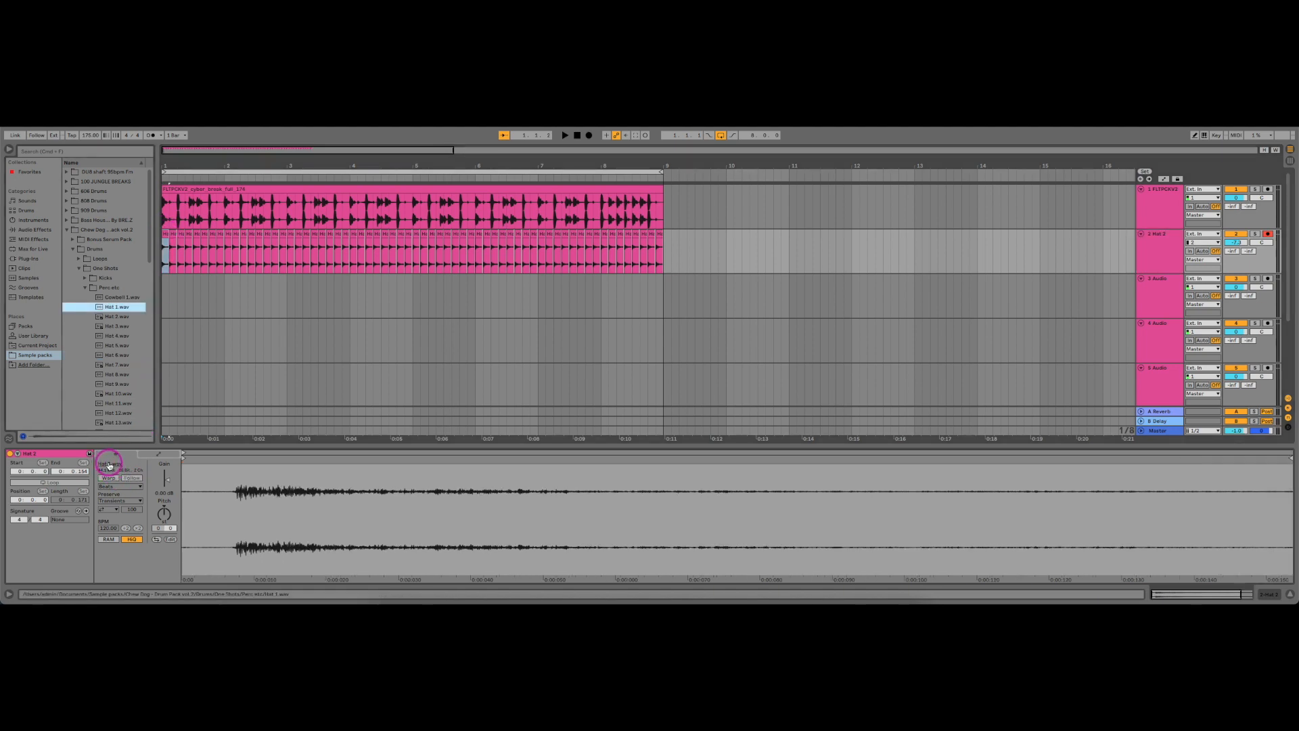
{"action": "left_click", "coordinate": [117, 307]}
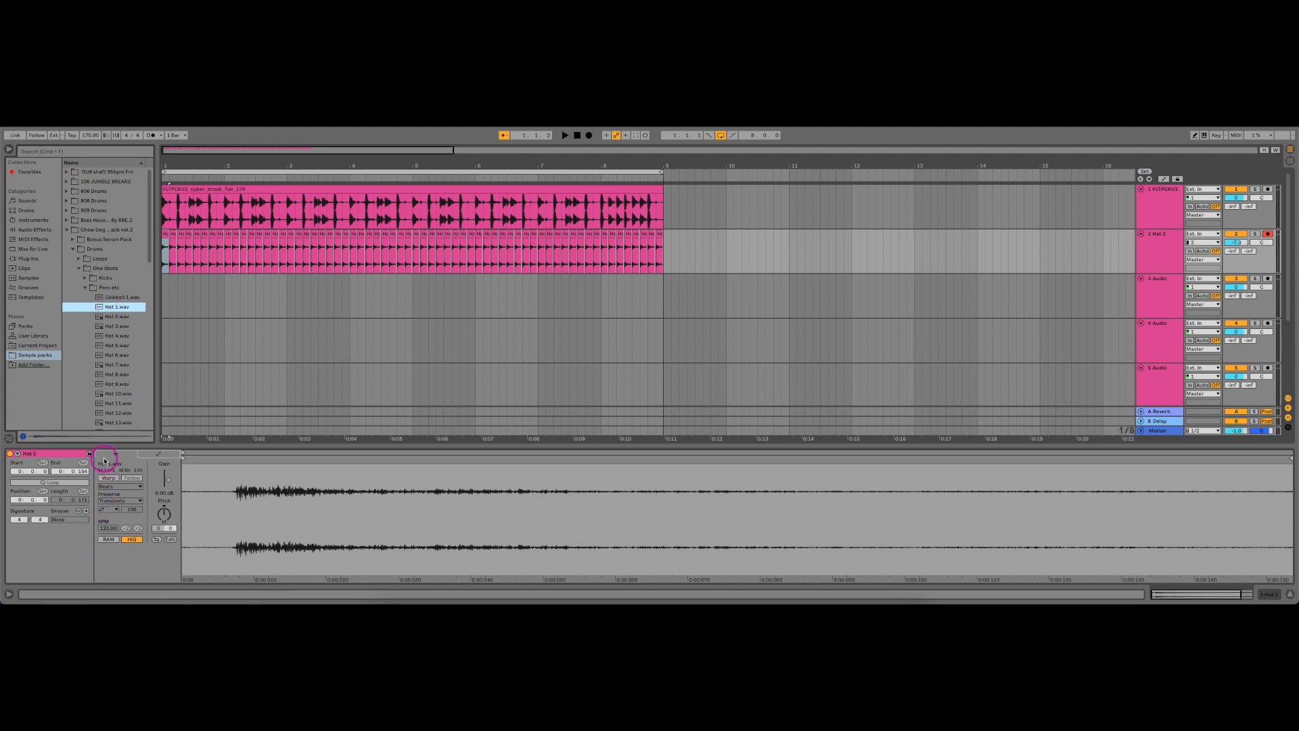
{"action": "right_click", "coordinate": [107, 470]}
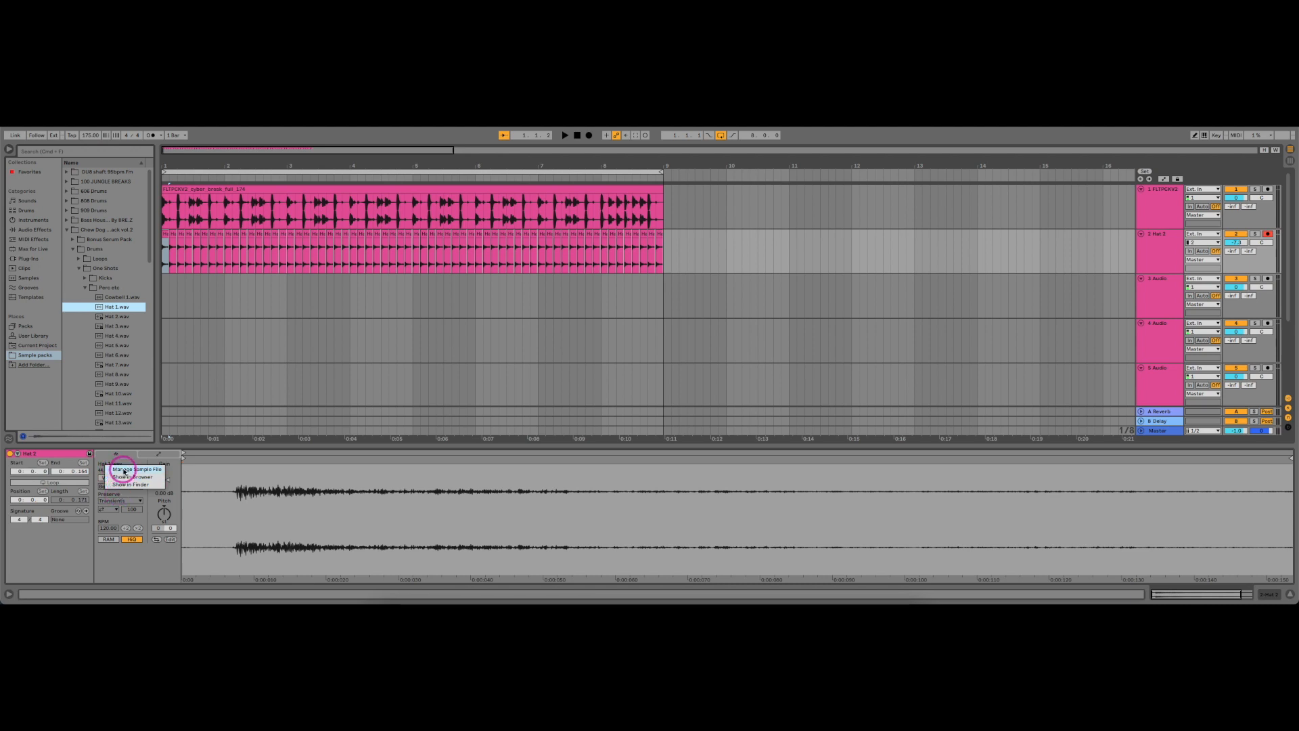
{"action": "left_click", "coordinate": [128, 469]}
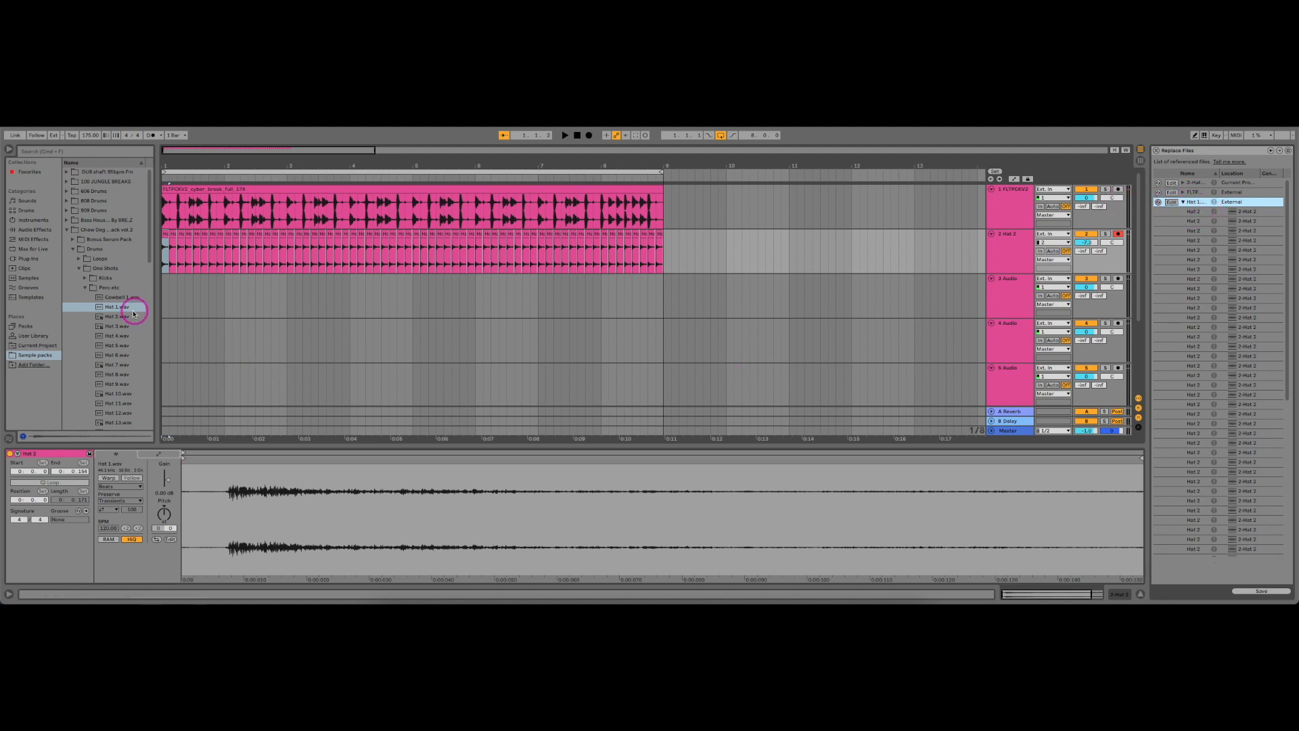
Replace every Hat 1 reference with Hat 6.wav in the Replace Files list
{"action": "left_click", "coordinate": [115, 355]}
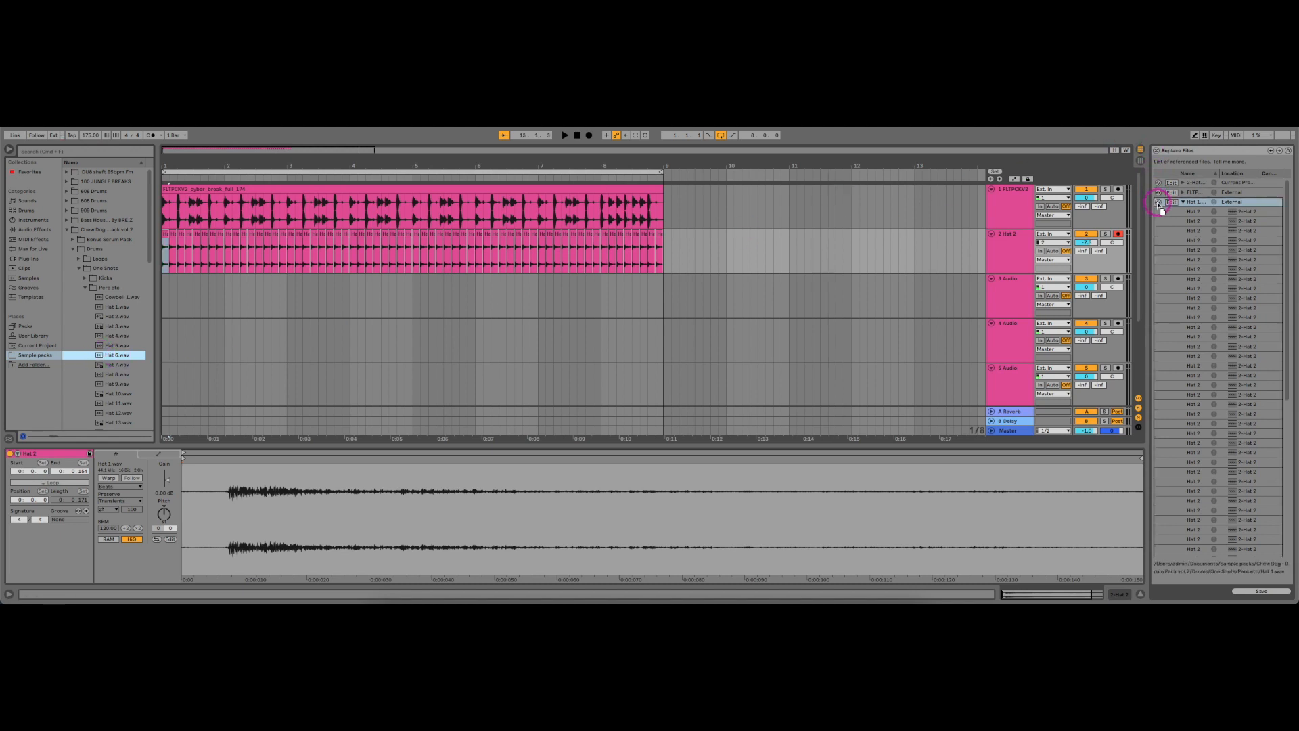
{"action": "left_click", "coordinate": [1160, 202]}
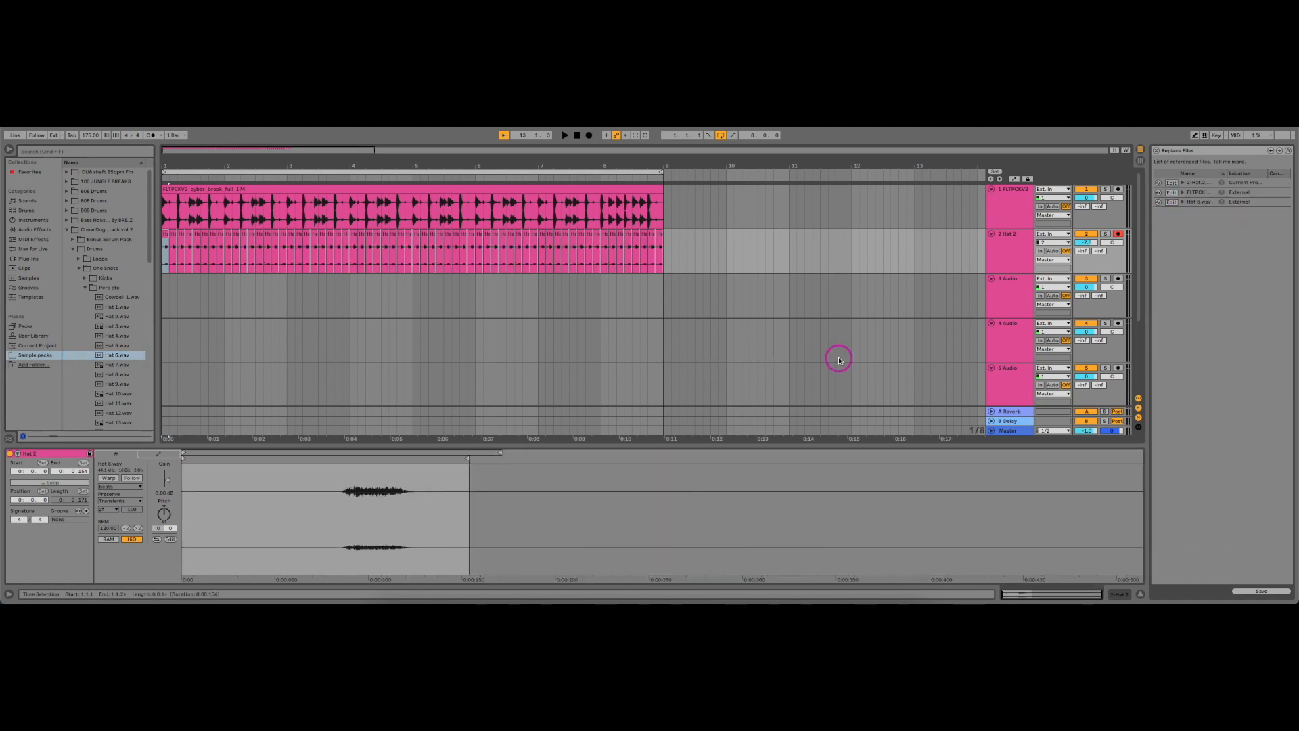
Play the break with the Hat 6 hi-hats twice, stopping after each pass
{"action": "left_click", "coordinate": [564, 135]}
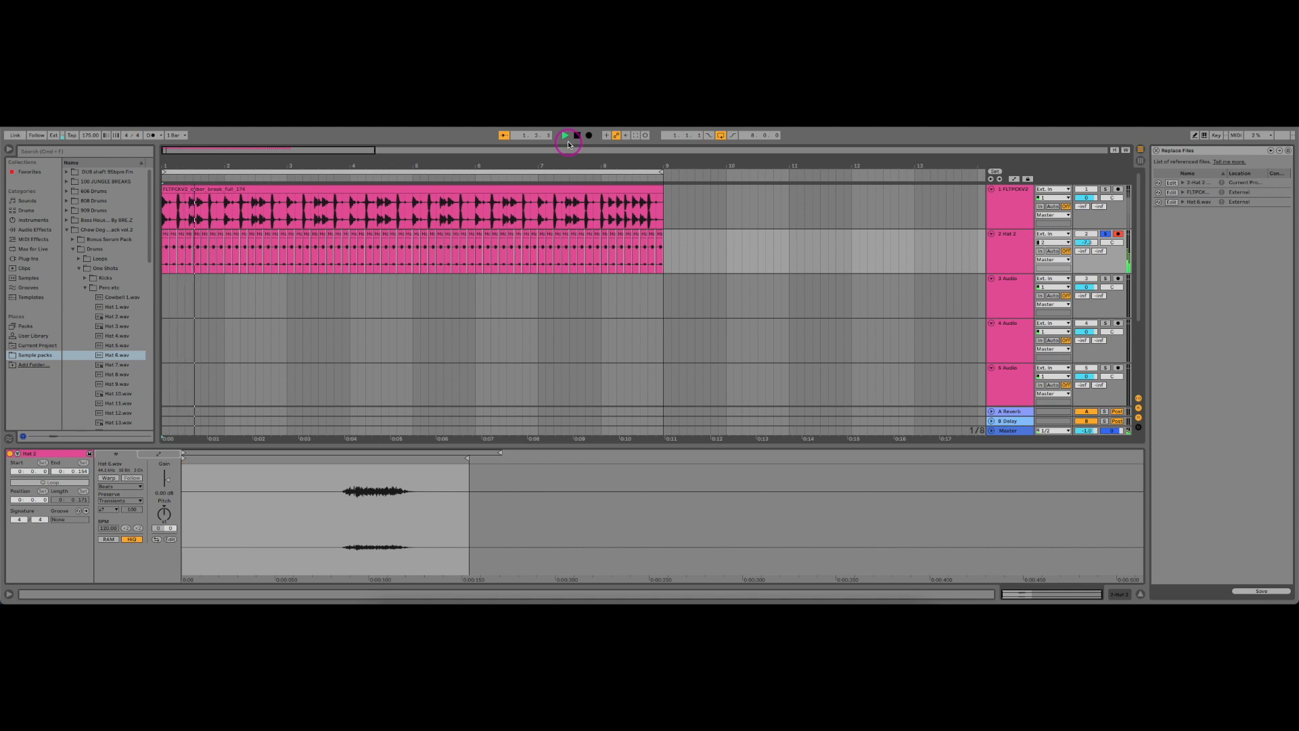
{"action": "left_click", "coordinate": [567, 135]}
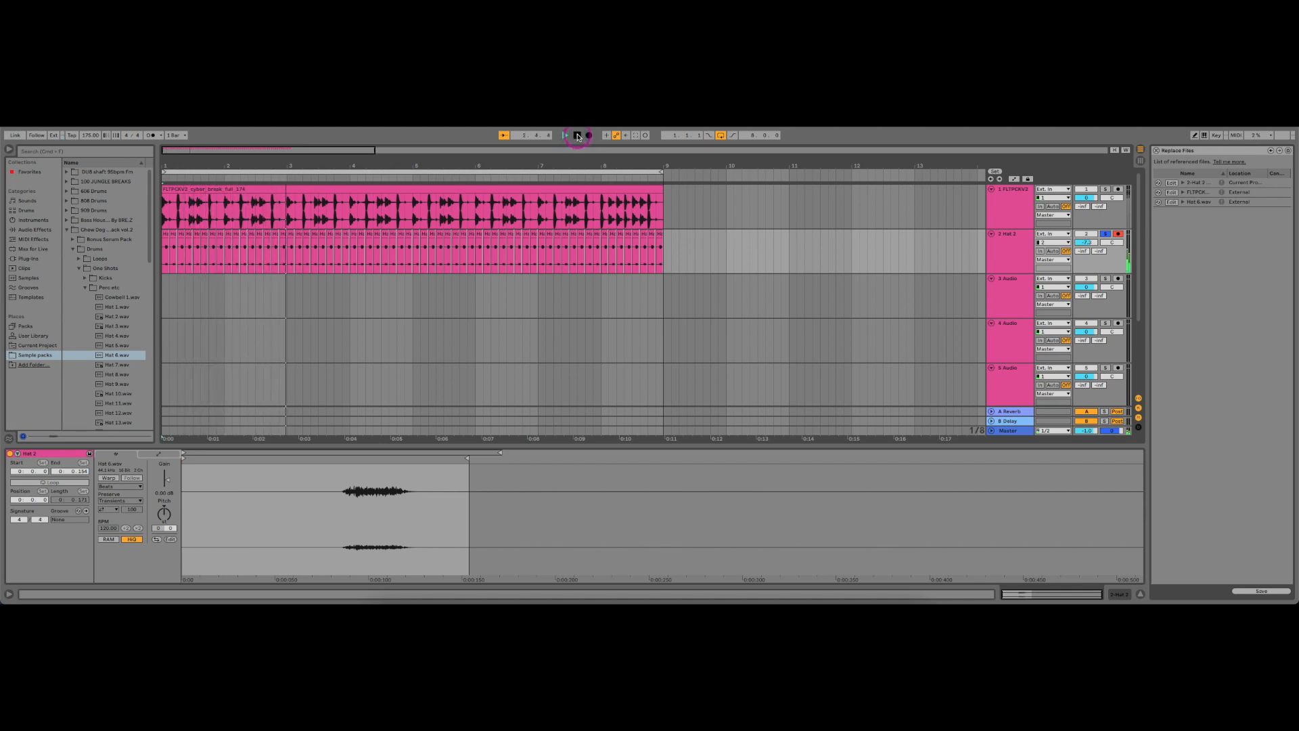
{"action": "left_click", "coordinate": [564, 136]}
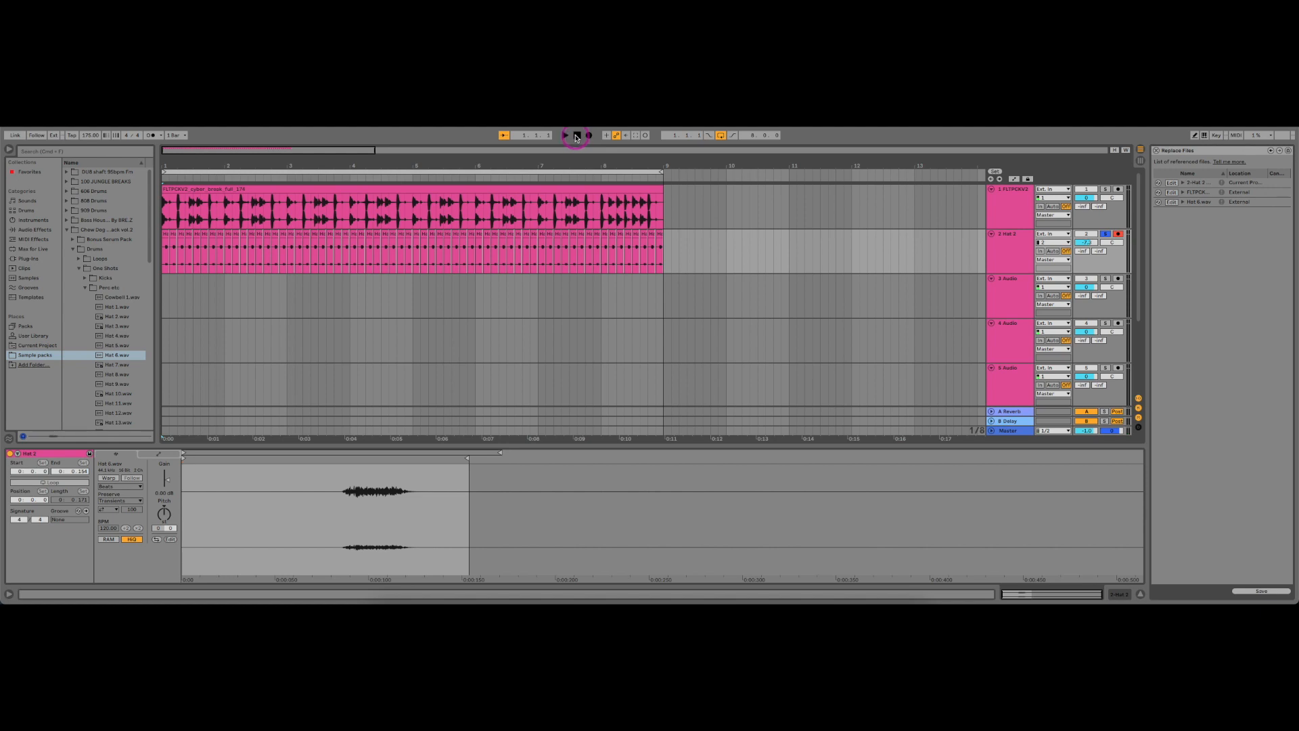
{"action": "left_click", "coordinate": [567, 135]}
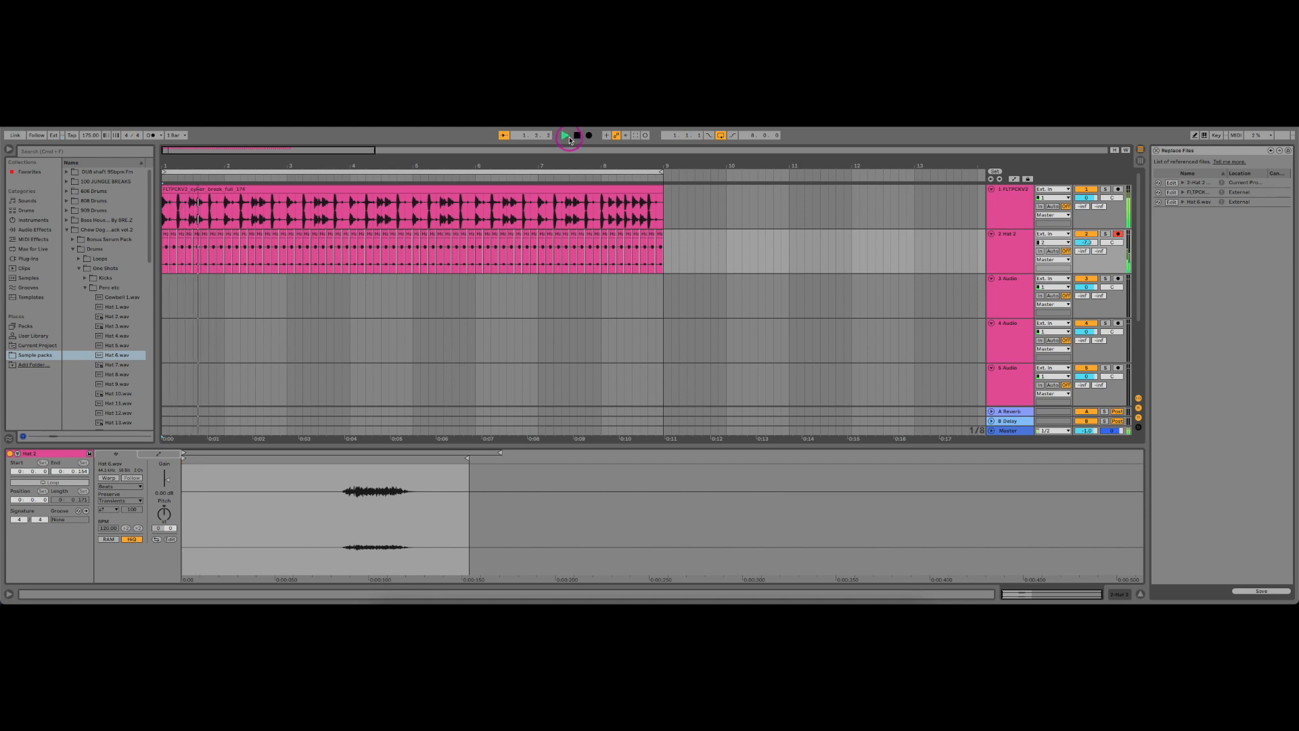
{"action": "left_click", "coordinate": [567, 136]}
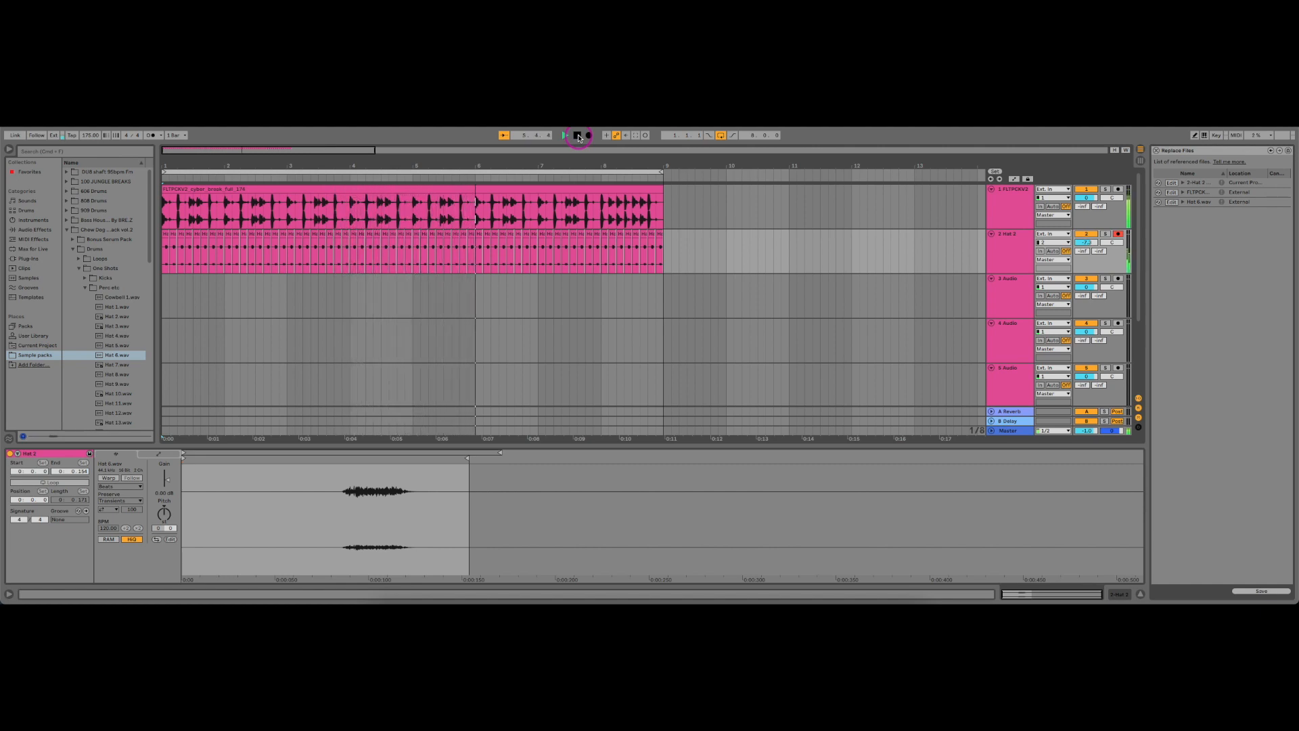
{"action": "left_click", "coordinate": [577, 135]}
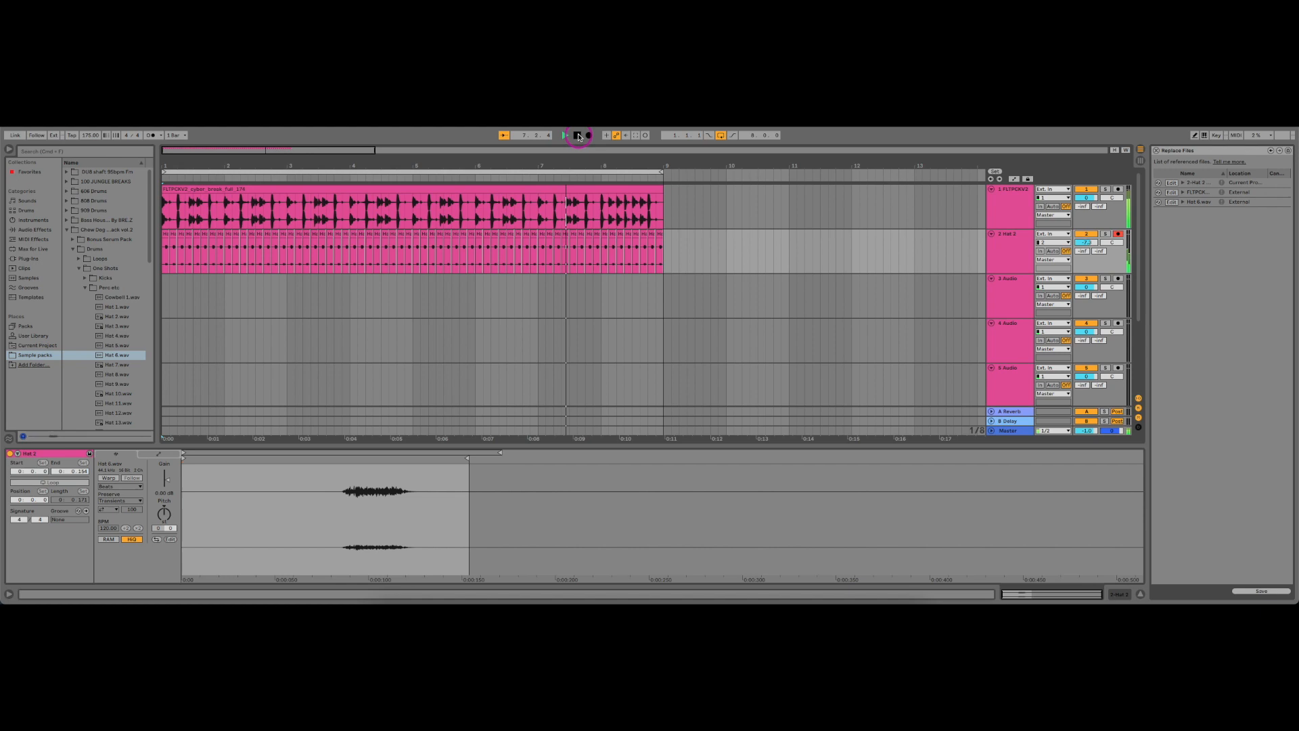